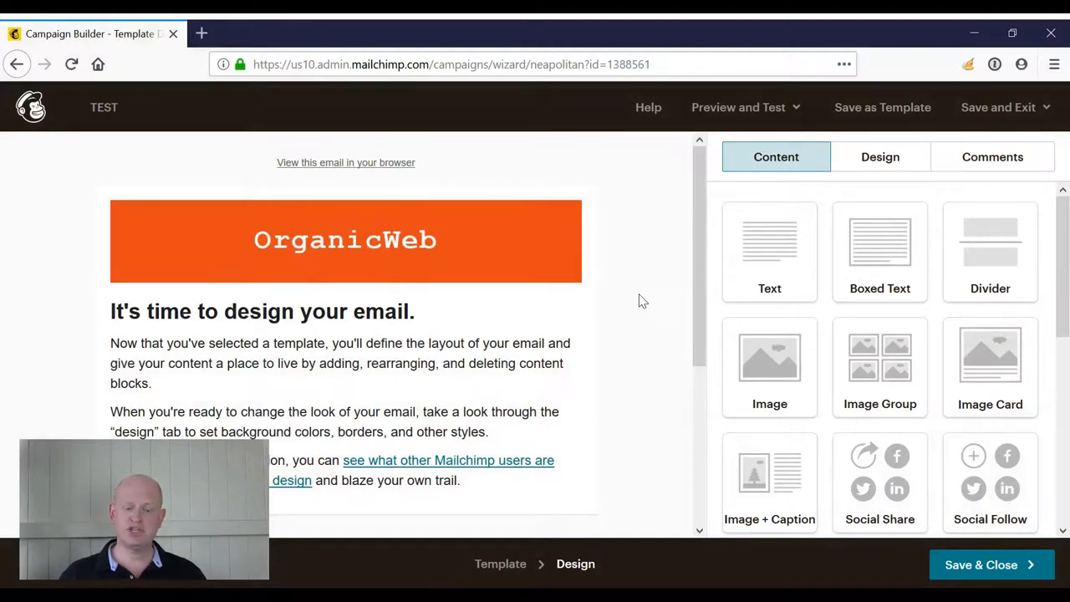
Edit the email's main text block and bring up the Paste from Word window.
left_click(261, 311)
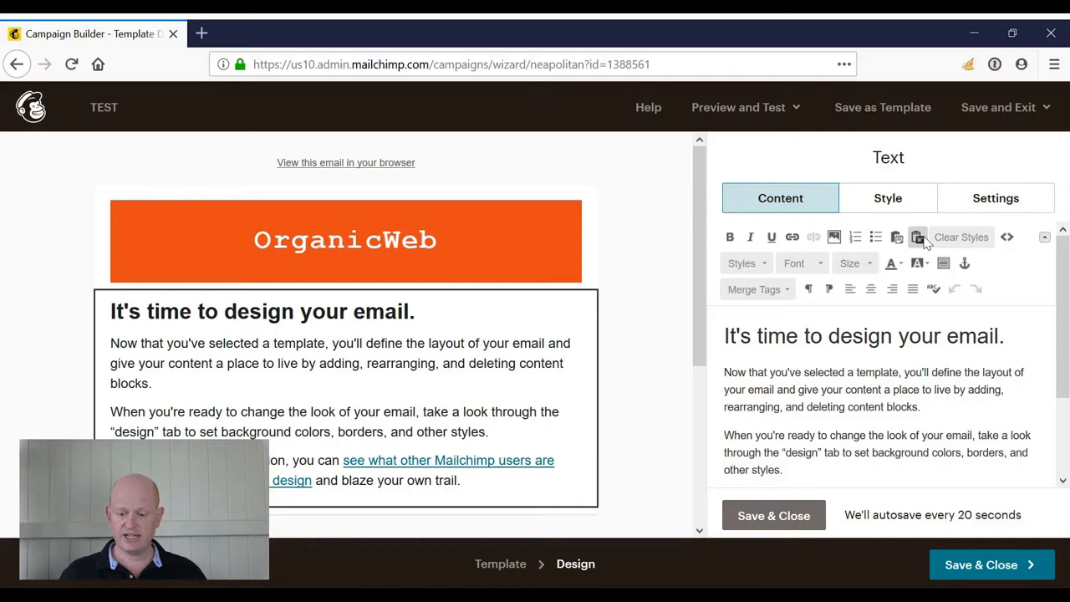
left_click(916, 237)
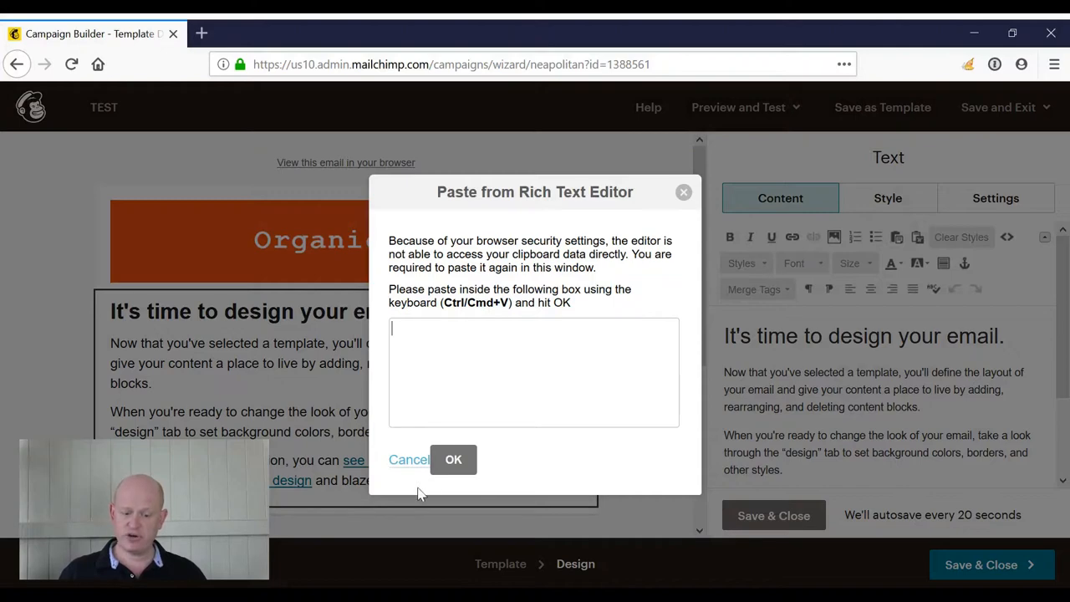
Cancel the paste window and select the two body paragraphs in the text block.
left_click(453, 458)
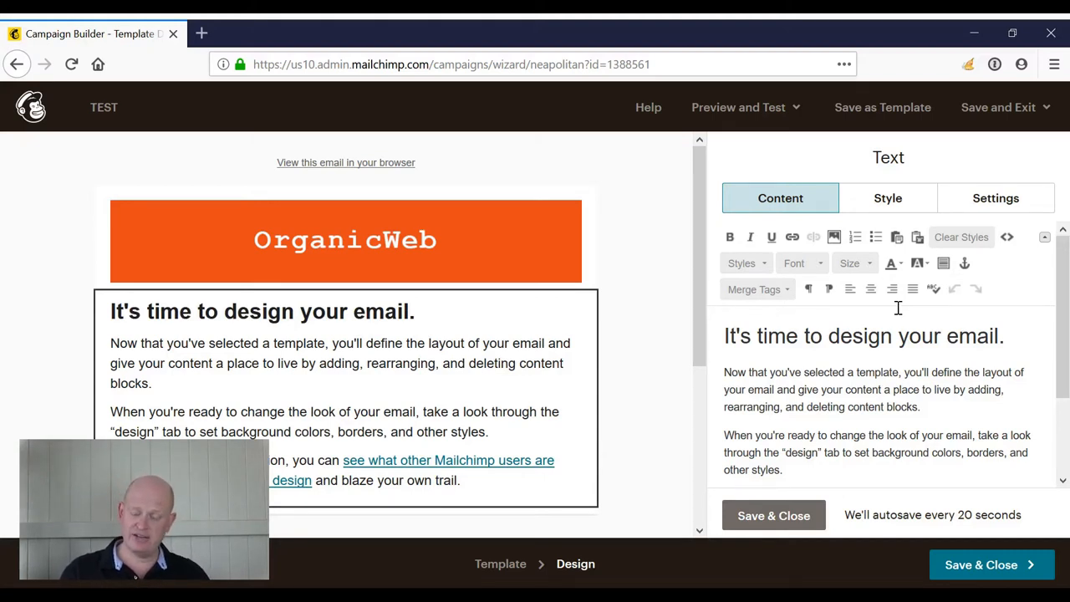
left_click_drag(889, 371, 920, 451)
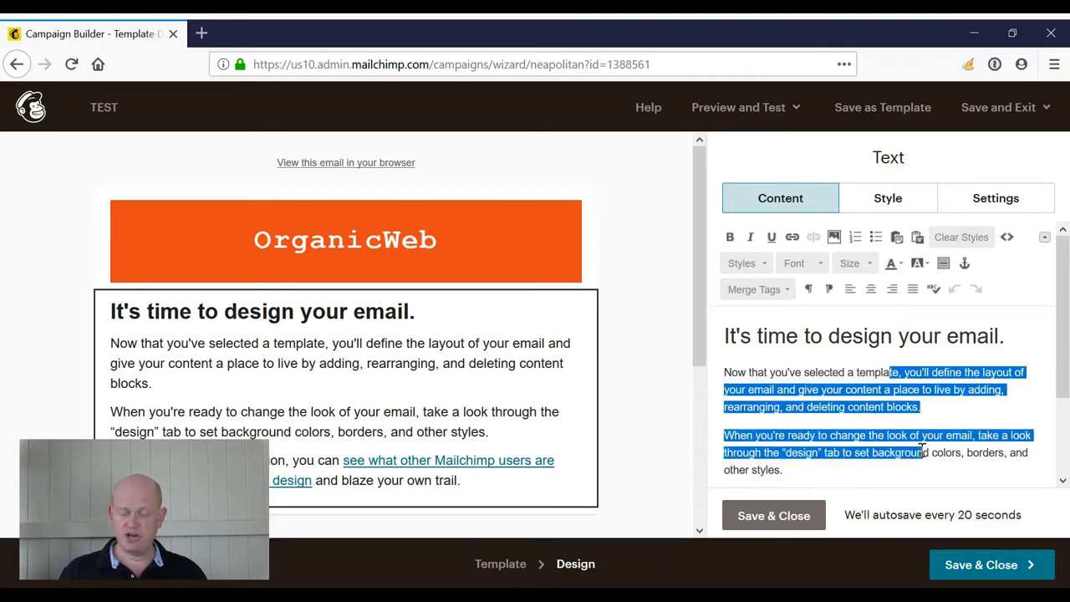